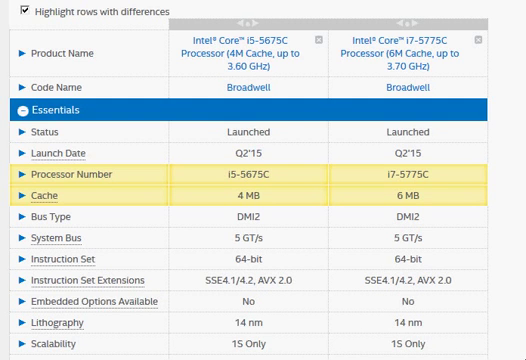
{"action": "mouse_move", "coordinate": [305, 113]}
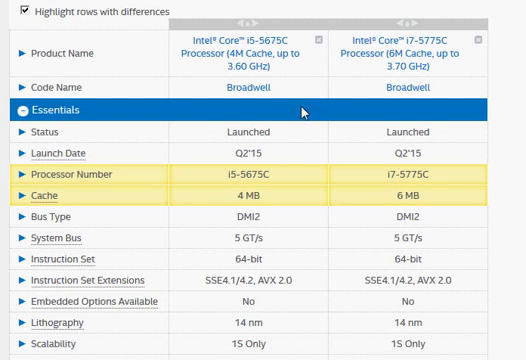
{"action": "mouse_move", "coordinate": [350, 102]}
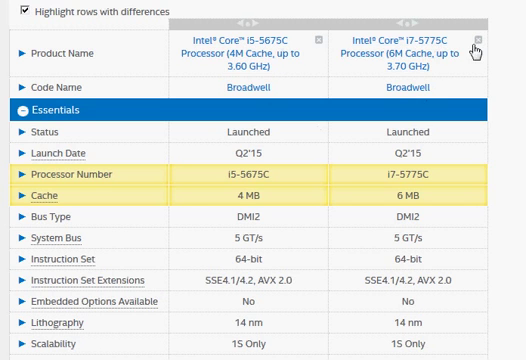
{"action": "scroll", "scroll_direction": "down", "scroll_amount": 3}
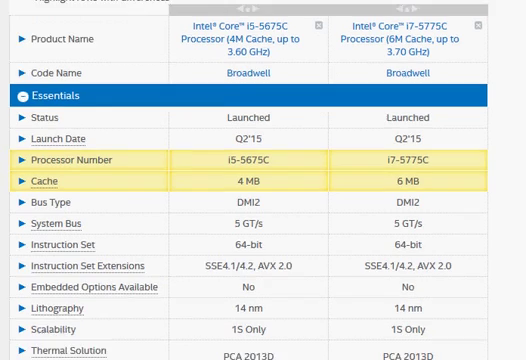
{"action": "scroll", "scroll_direction": "down", "scroll_amount": 3}
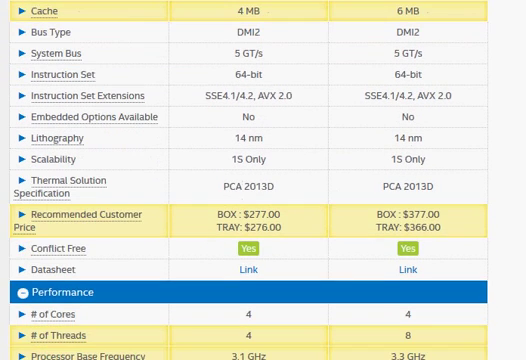
{"action": "scroll", "scroll_direction": "up", "scroll_amount": 3}
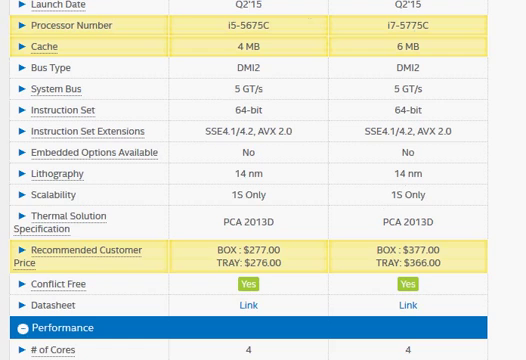
{"action": "scroll", "scroll_direction": "up", "scroll_amount": 3}
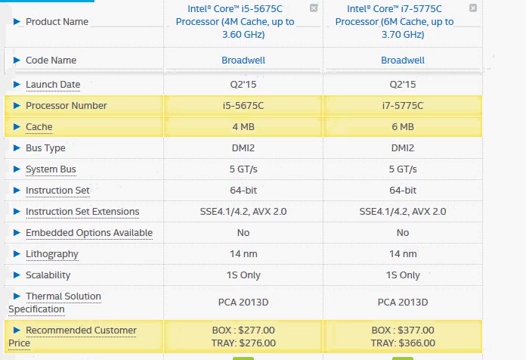
{"action": "scroll", "scroll_direction": "down", "scroll_amount": 3}
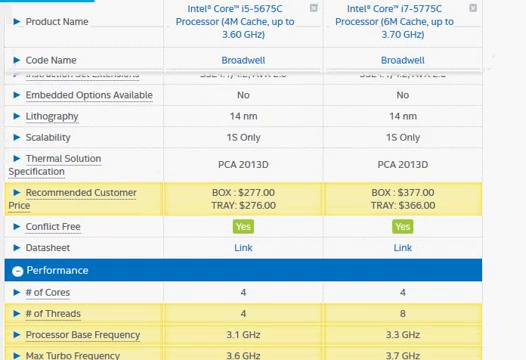
{"action": "scroll", "scroll_direction": "down", "scroll_amount": 3}
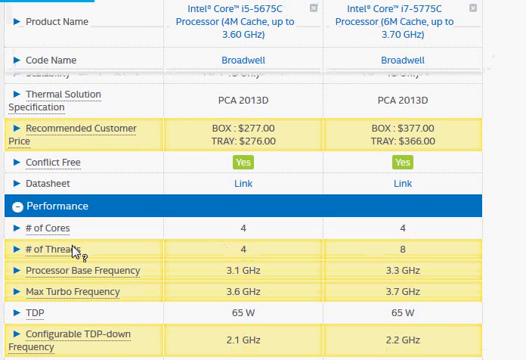
{"action": "mouse_move", "coordinate": [398, 227]}
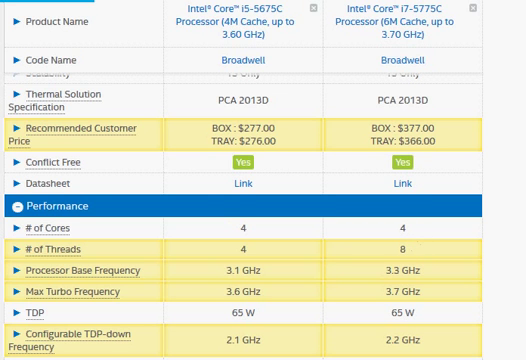
{"action": "scroll", "scroll_direction": "up", "scroll_amount": 3}
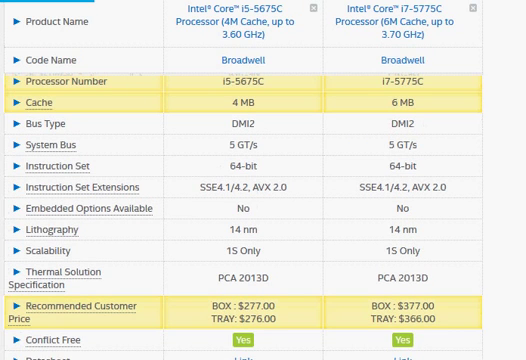
{"action": "scroll", "scroll_direction": "down", "scroll_amount": 3}
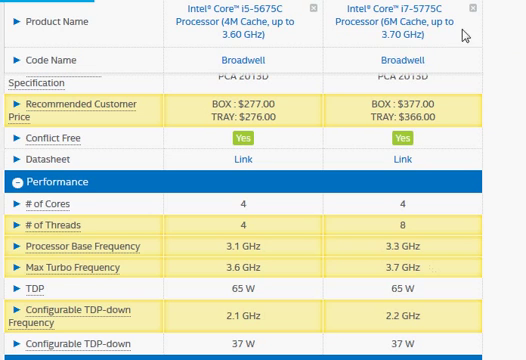
{"action": "mouse_move", "coordinate": [464, 34]}
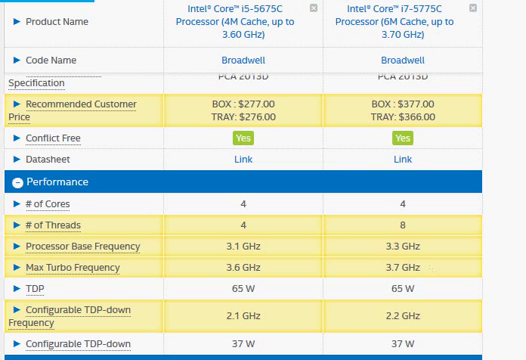
{"action": "scroll", "scroll_direction": "down", "scroll_amount": 3}
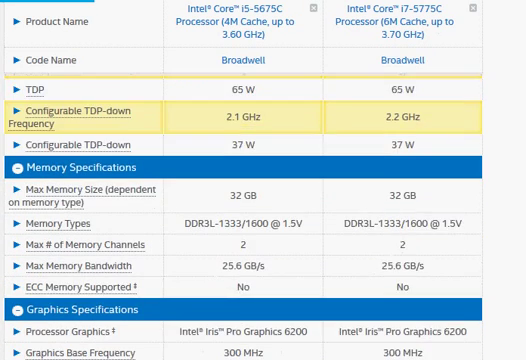
{"action": "scroll", "scroll_direction": "down", "scroll_amount": 3}
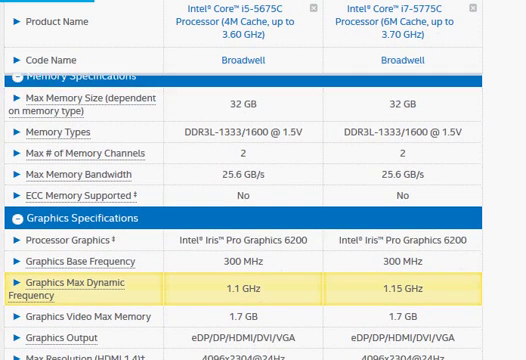
{"action": "scroll", "scroll_direction": "down", "scroll_amount": 3}
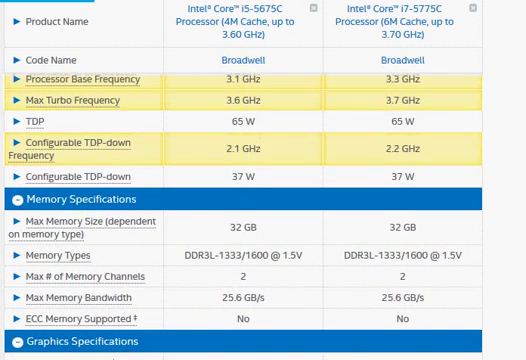
{"action": "scroll", "scroll_direction": "up", "scroll_amount": 3}
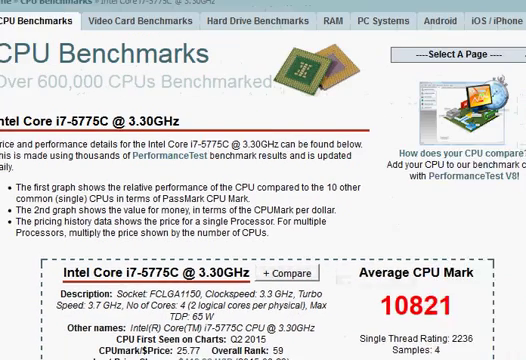
{"action": "scroll", "scroll_direction": "down", "scroll_amount": 3}
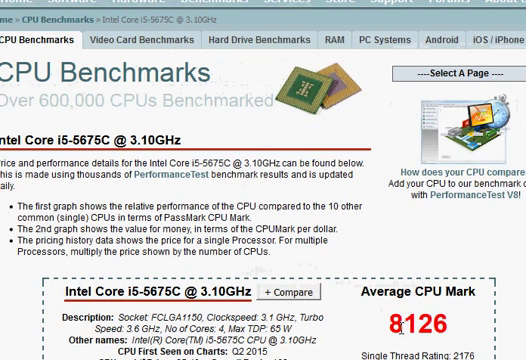
{"action": "mouse_move", "coordinate": [463, 329]}
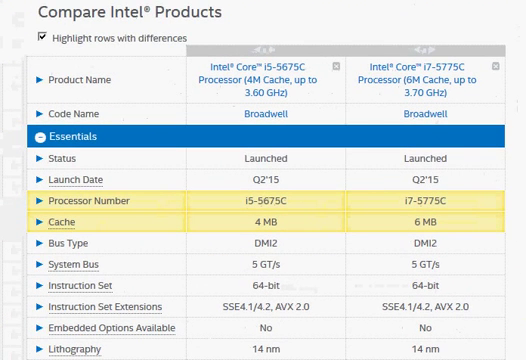
{"action": "scroll", "scroll_direction": "down", "scroll_amount": 3}
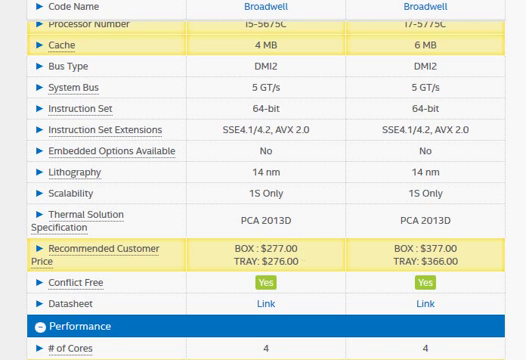
{"action": "scroll", "scroll_direction": "up", "scroll_amount": 3}
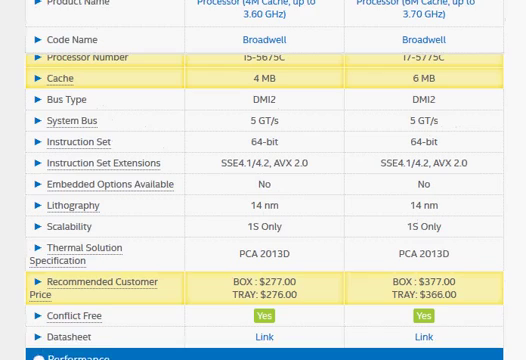